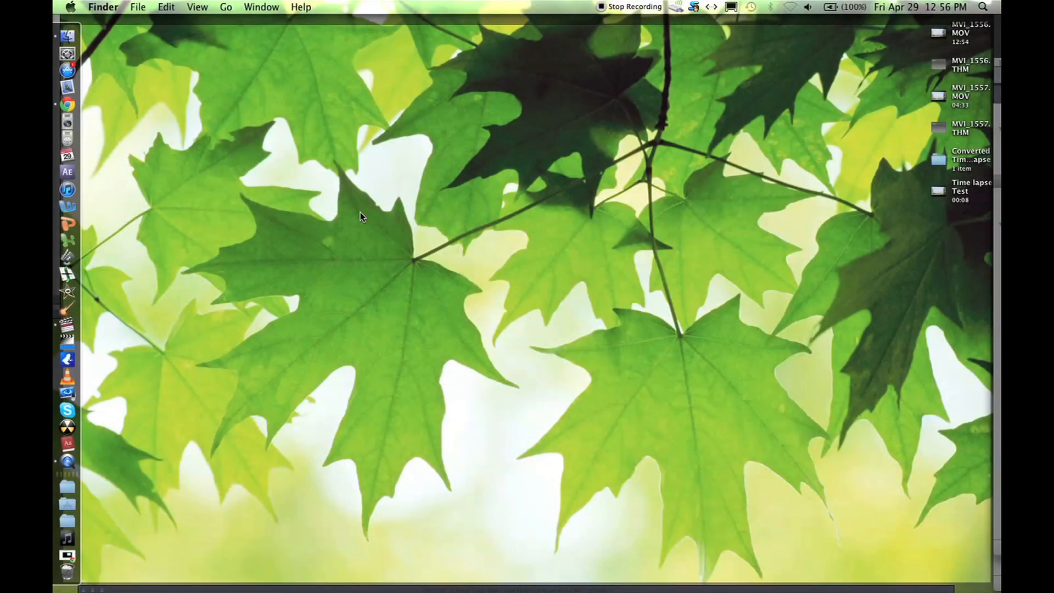
{"action": "mouse_move", "coordinate": [139, 332]}
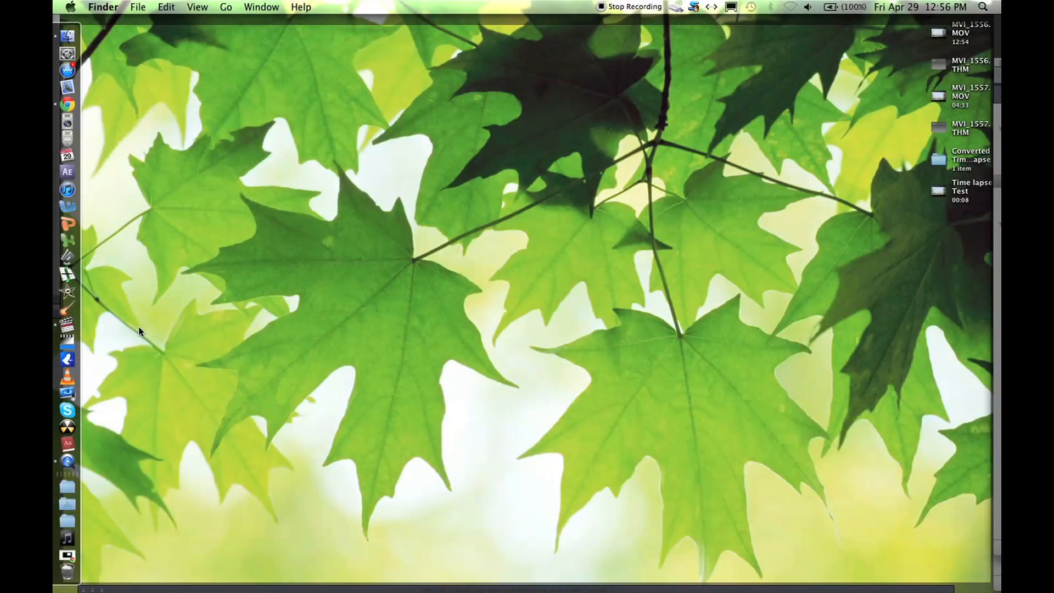
{"action": "mouse_move", "coordinate": [67, 328]}
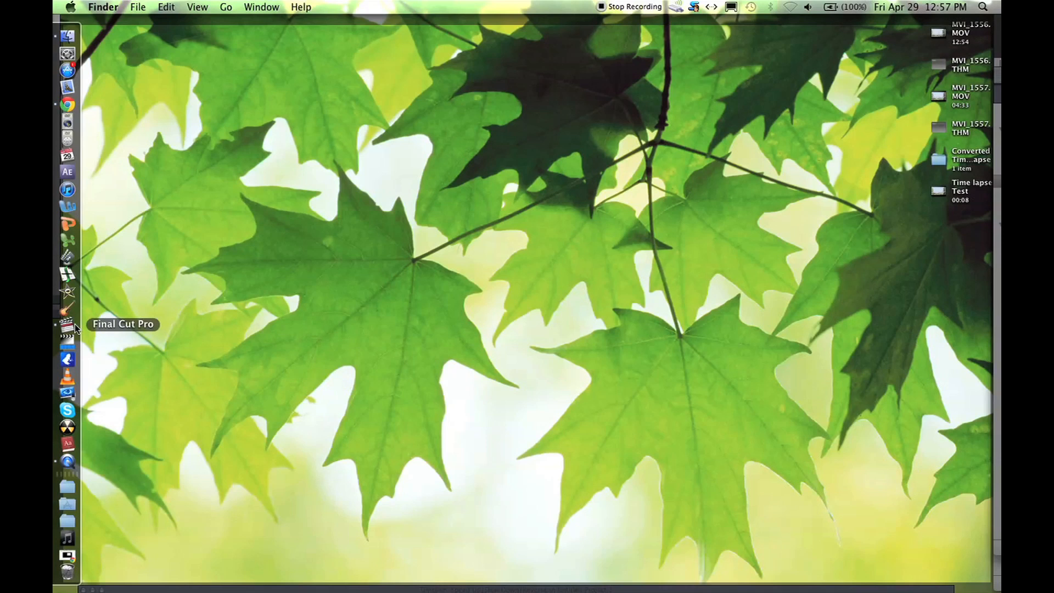
Launch Final Cut Pro from the Dock, opening the Speed Up/Slow Down/Reverse project.
{"action": "left_click", "coordinate": [67, 329]}
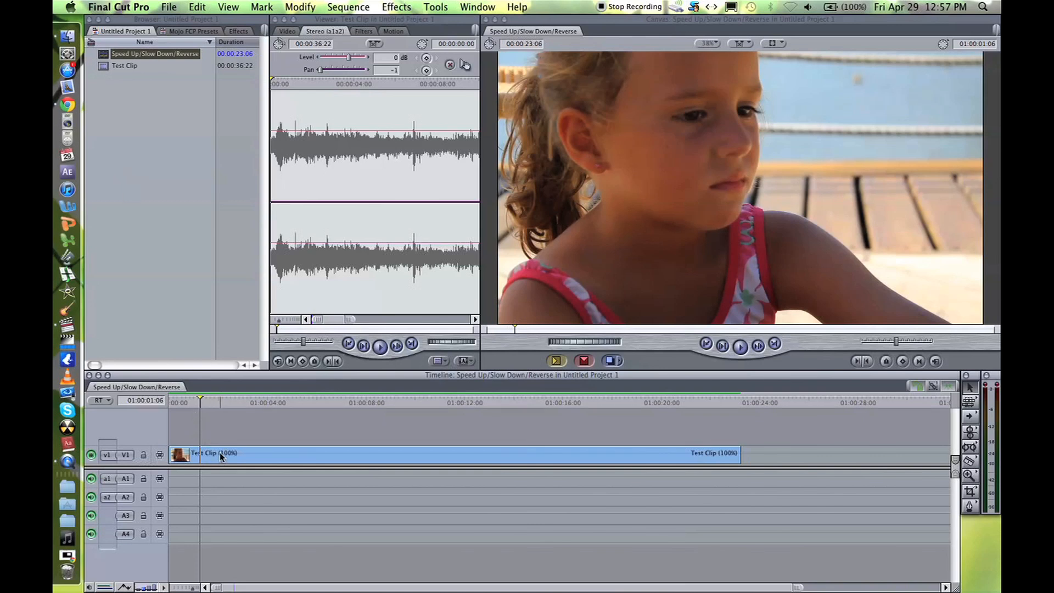
Load Test Clip for preview and bring up its Change Speed settings via Modify.
{"action": "left_click", "coordinate": [174, 403]}
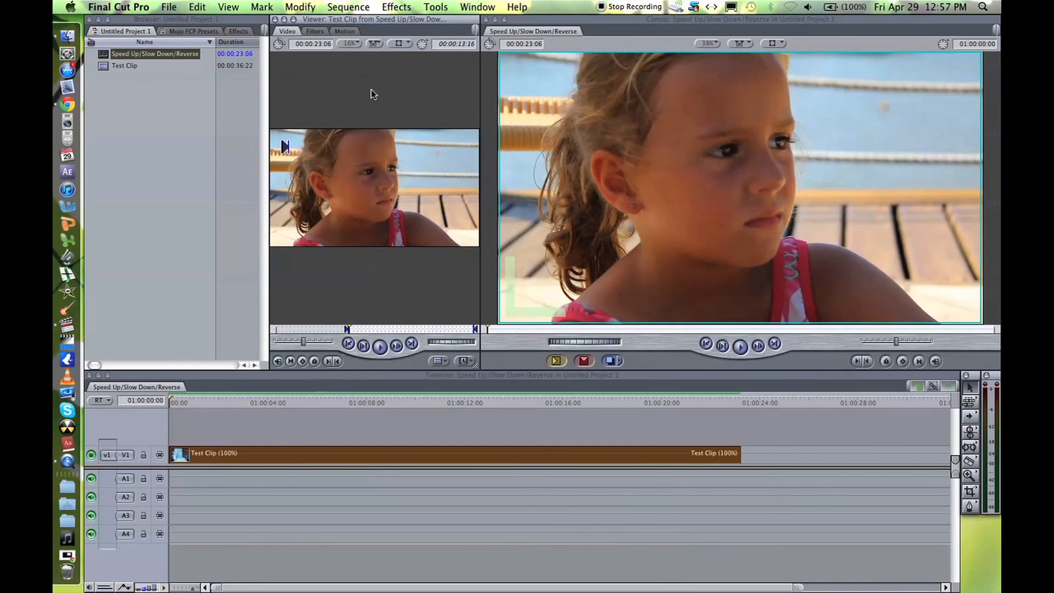
{"action": "left_click", "coordinate": [300, 7]}
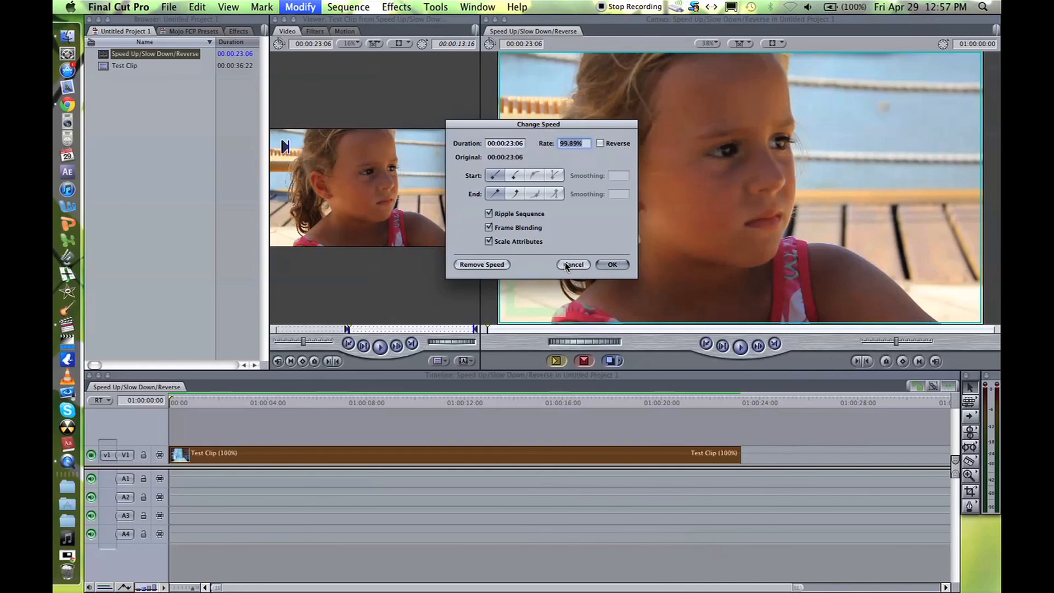
{"action": "left_click", "coordinate": [573, 265]}
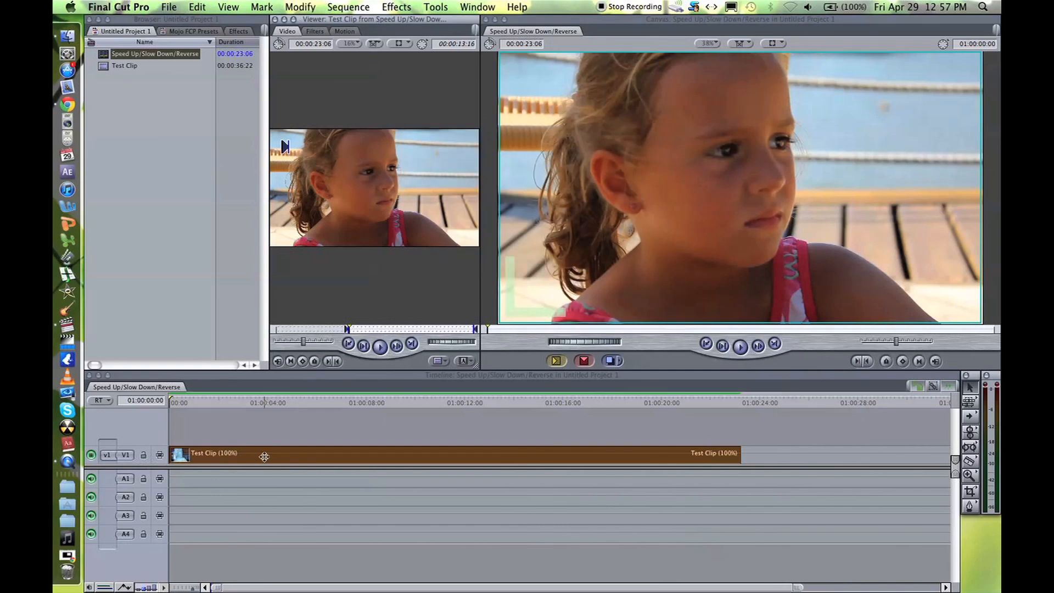
{"action": "left_click", "coordinate": [299, 6]}
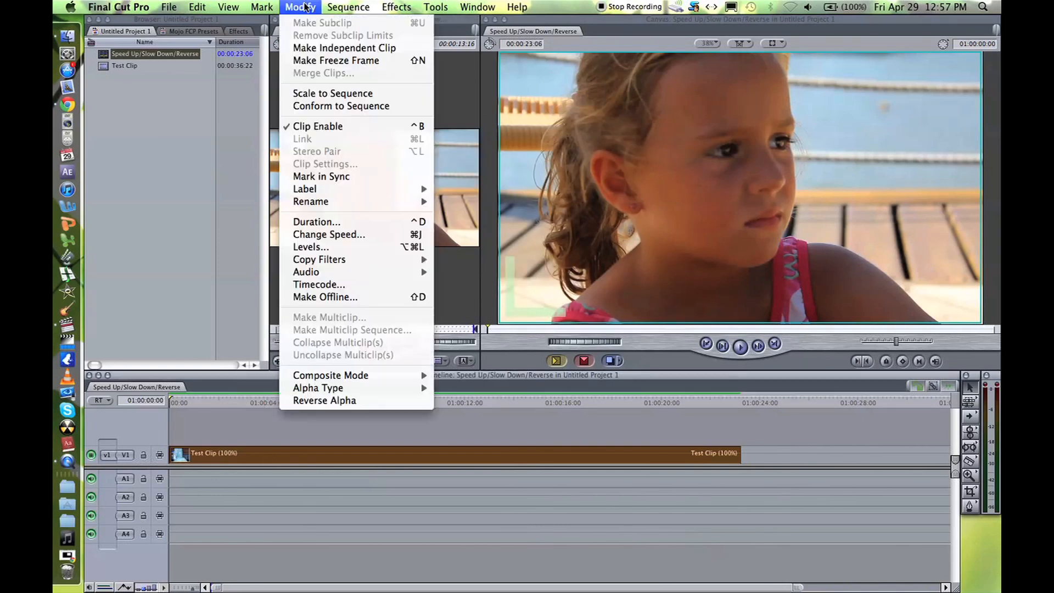
{"action": "mouse_move", "coordinate": [328, 234]}
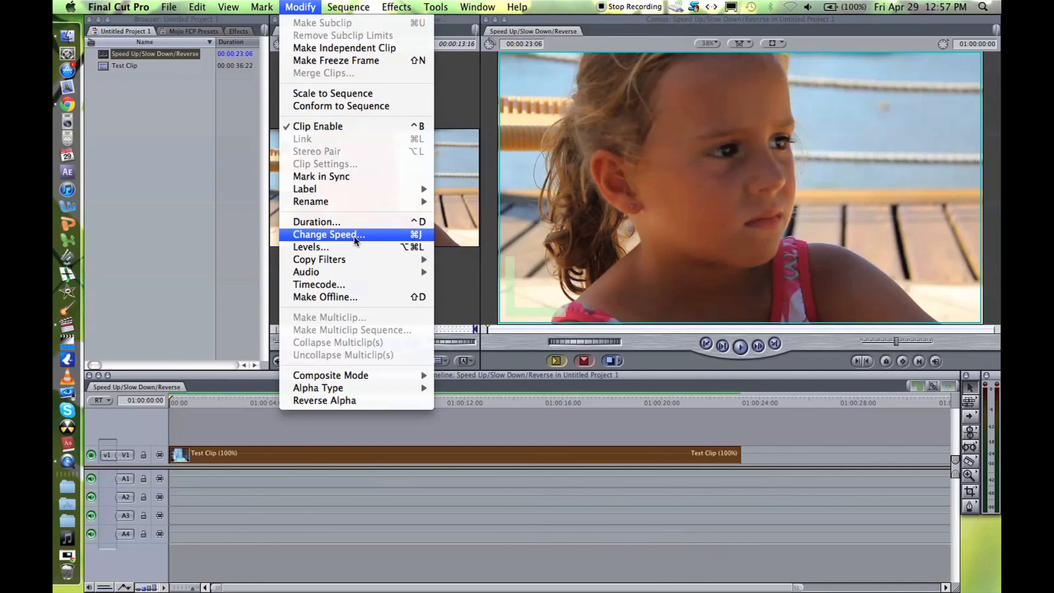
{"action": "left_click", "coordinate": [328, 234]}
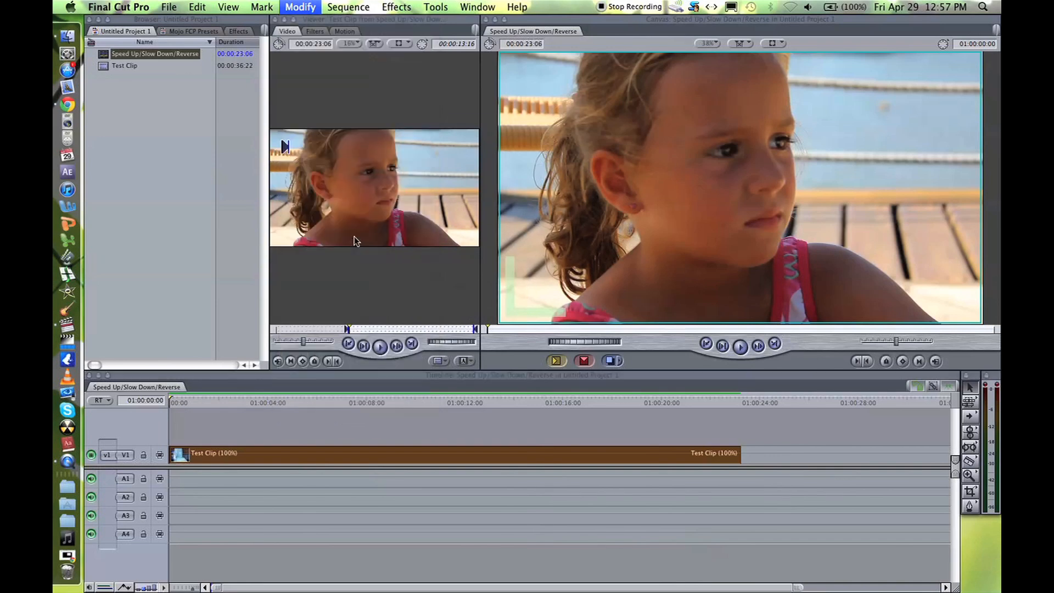
Speed Test Clip up to 226.83% (duration 00:00:10:06) and dismiss the dropped-frames warning.
{"action": "left_click", "coordinate": [299, 6]}
{"action": "type", "text": "00:00:10:06"}
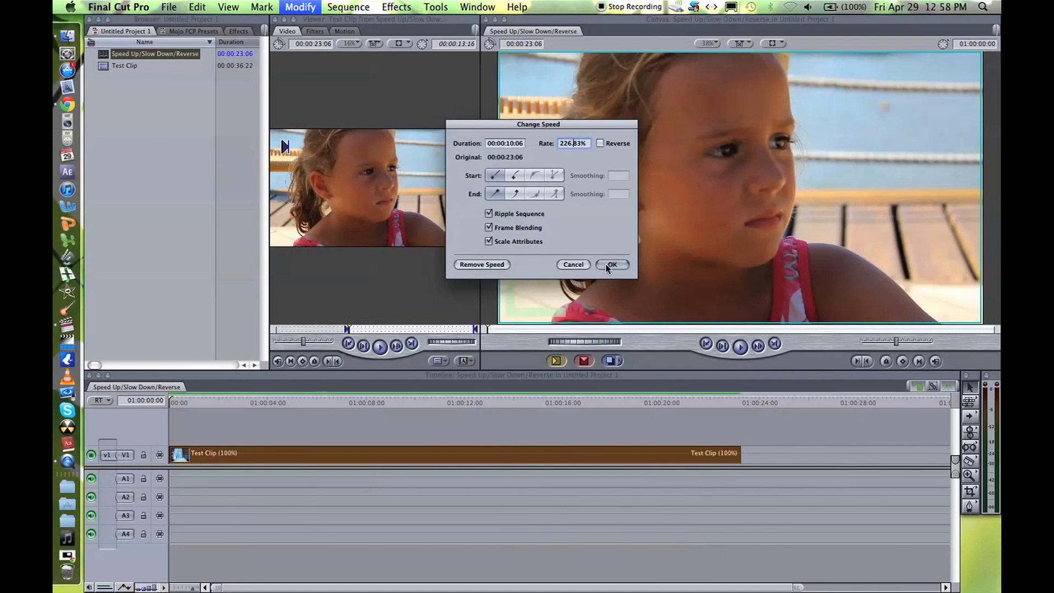
{"action": "left_click", "coordinate": [612, 264]}
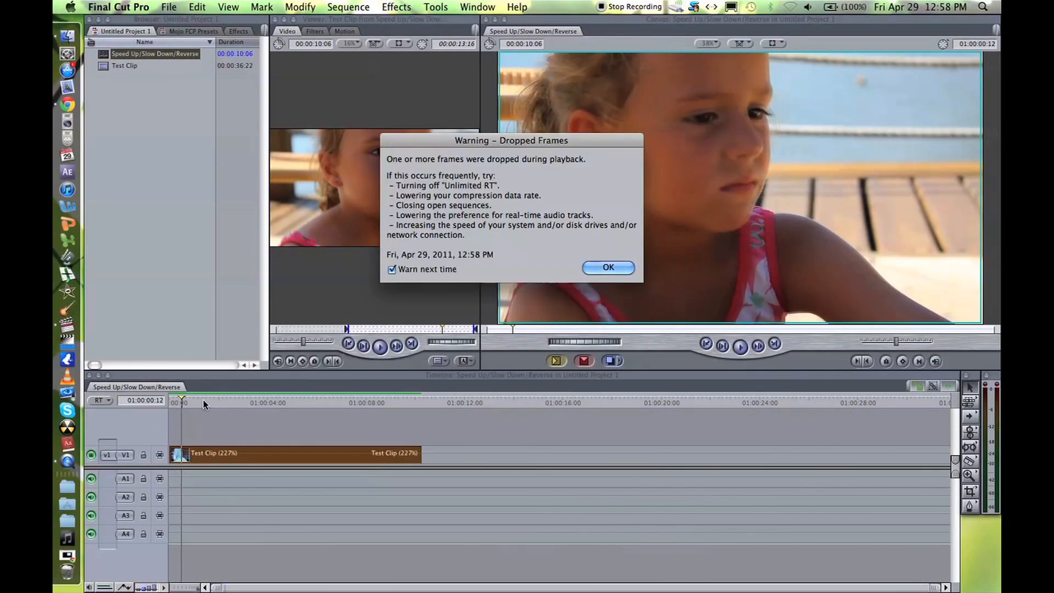
{"action": "left_click", "coordinate": [609, 267]}
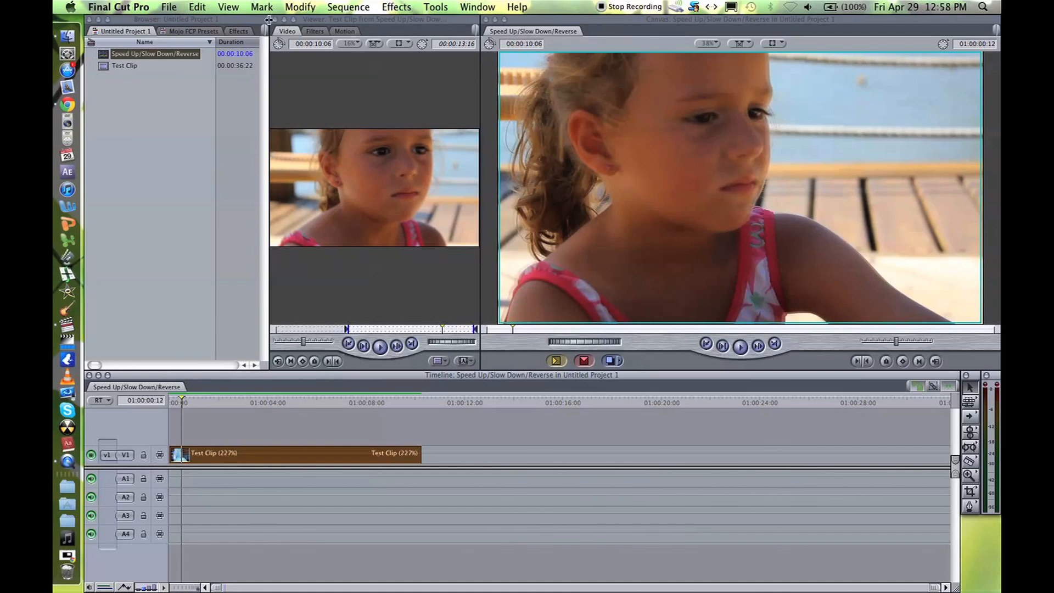
Slow Test Clip to a 57.50% rate and dismiss the dropped-frames warning.
{"action": "left_click", "coordinate": [300, 7]}
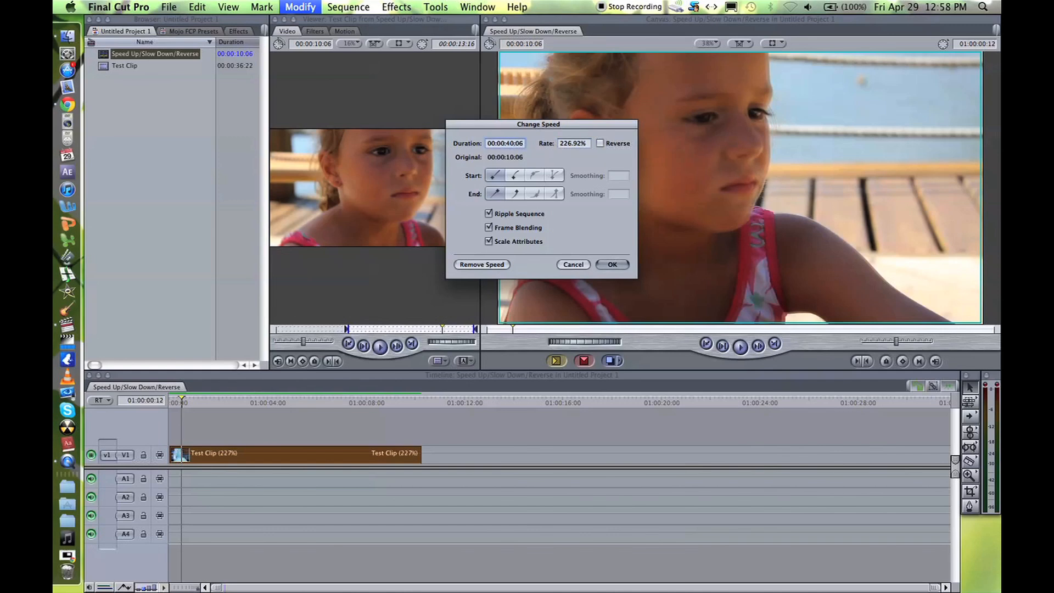
{"action": "type", "text": "57.50%"}
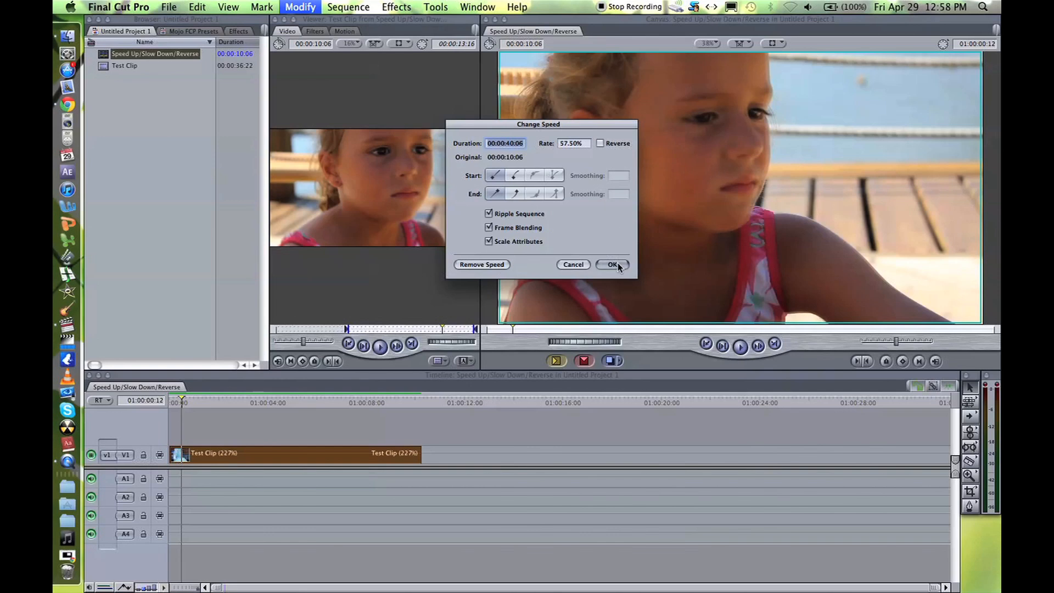
{"action": "left_click", "coordinate": [613, 264]}
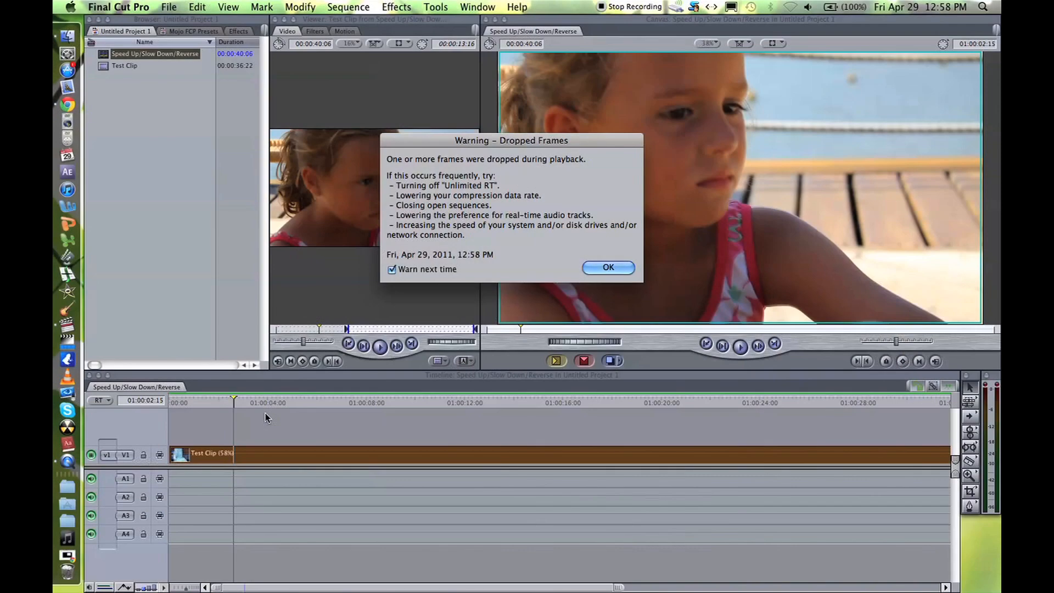
{"action": "left_click", "coordinate": [609, 266]}
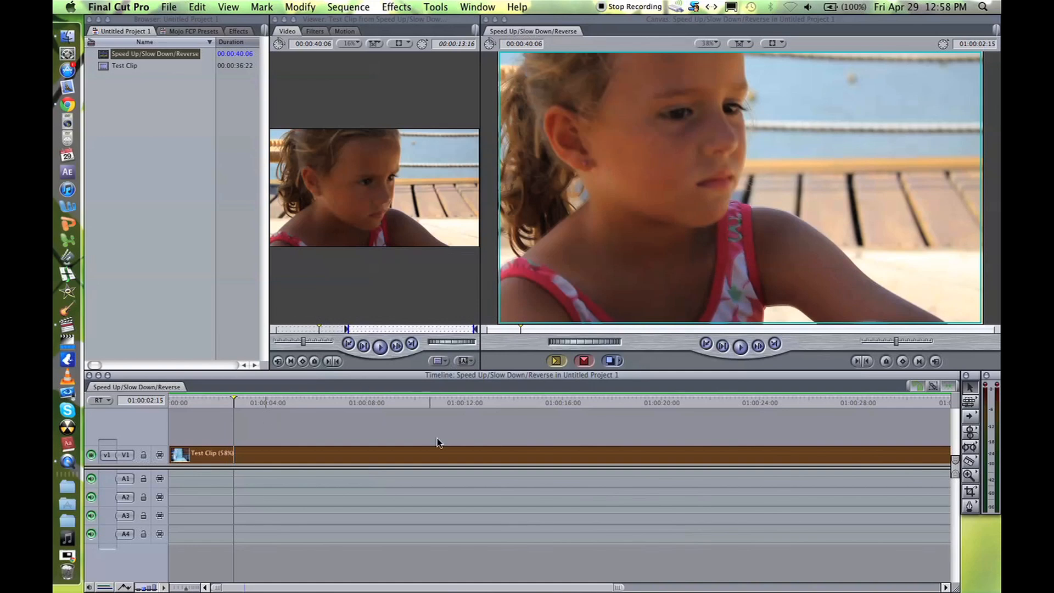
{"action": "mouse_move", "coordinate": [417, 431]}
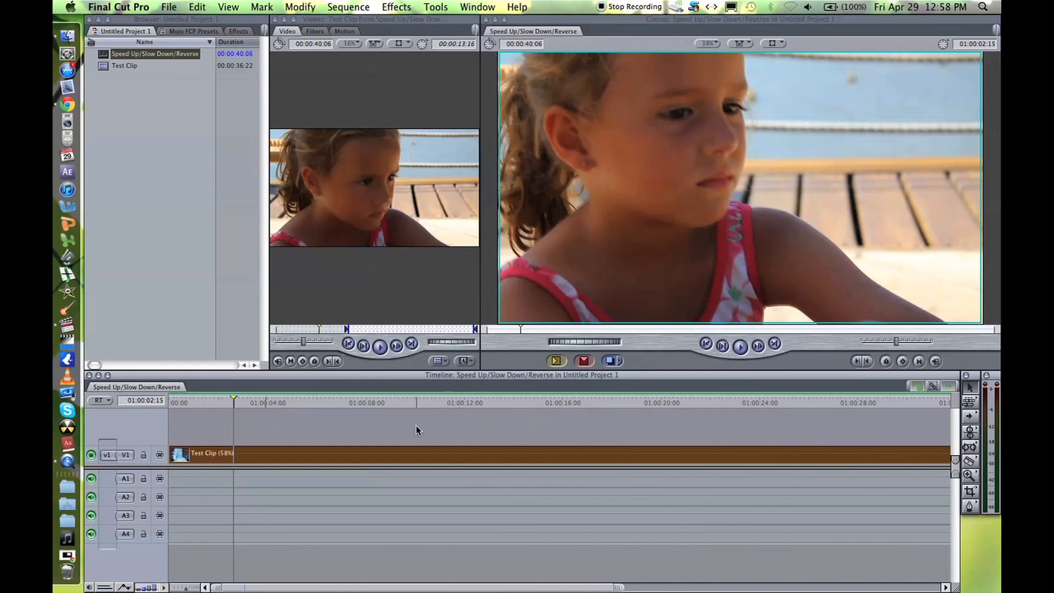
{"action": "mouse_move", "coordinate": [255, 415]}
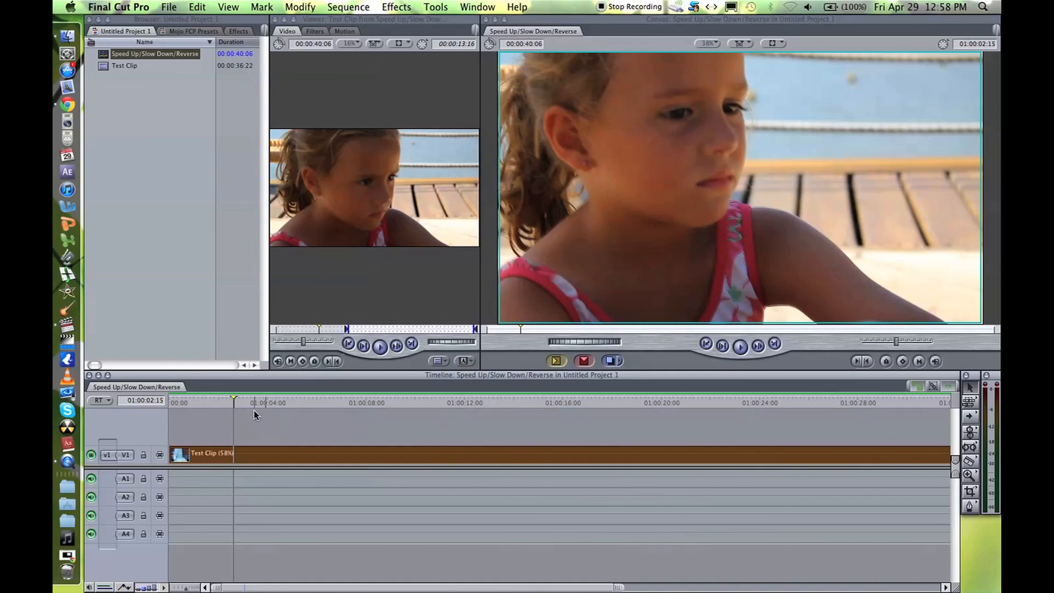
{"action": "mouse_move", "coordinate": [261, 363]}
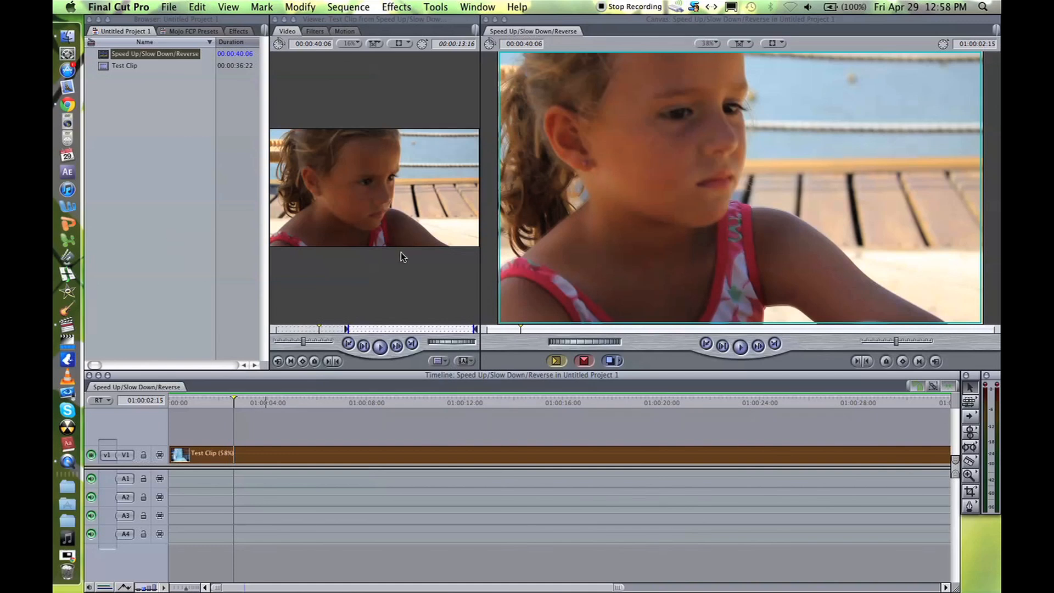
Reset Test Clip to a 100% rate, restoring its roughly 23-second duration.
{"action": "left_click", "coordinate": [300, 7]}
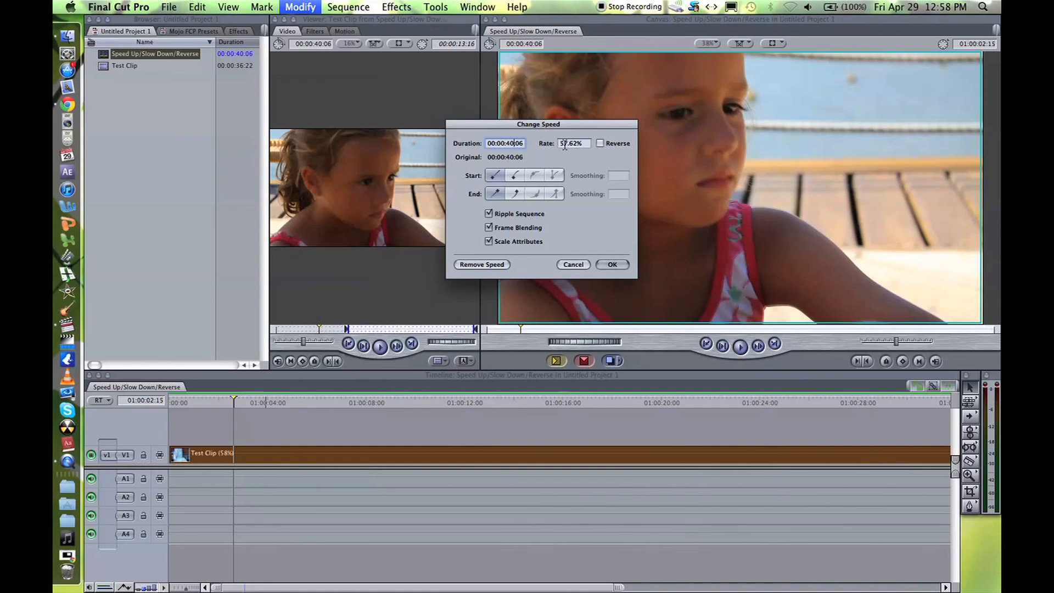
{"action": "type", "text": "100%"}
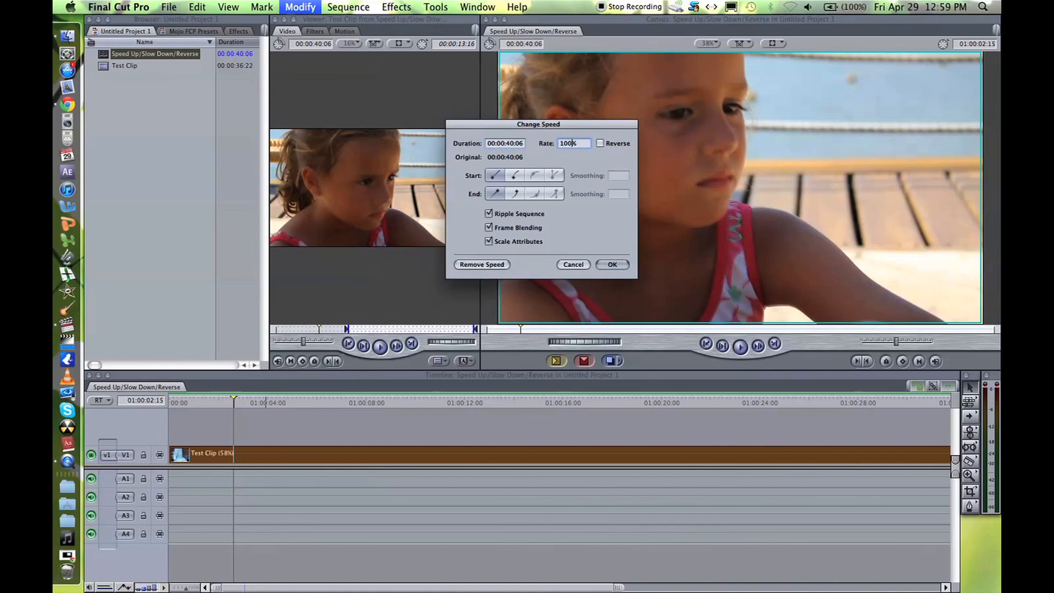
{"action": "left_click", "coordinate": [612, 264]}
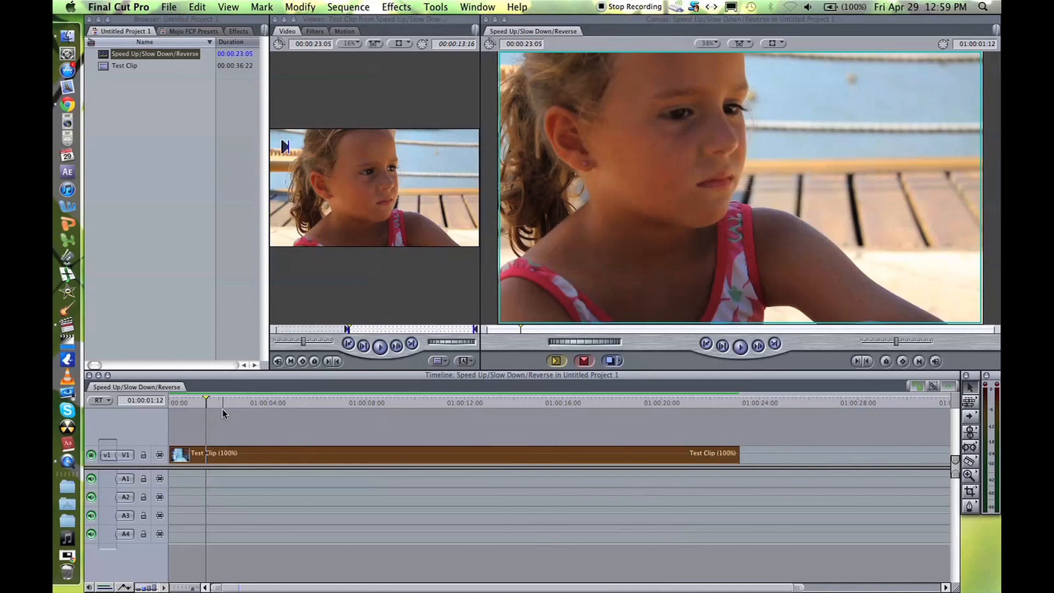
{"action": "left_click", "coordinate": [300, 7]}
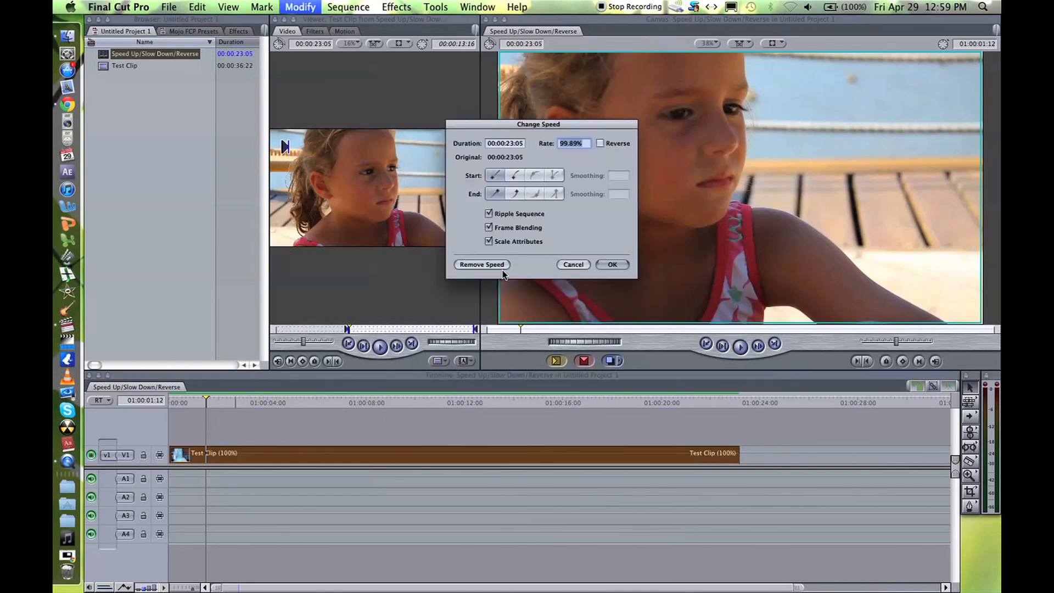
Reverse Test Clip at 50% speed and dismiss the dropped-frames warning.
{"action": "left_click", "coordinate": [602, 142]}
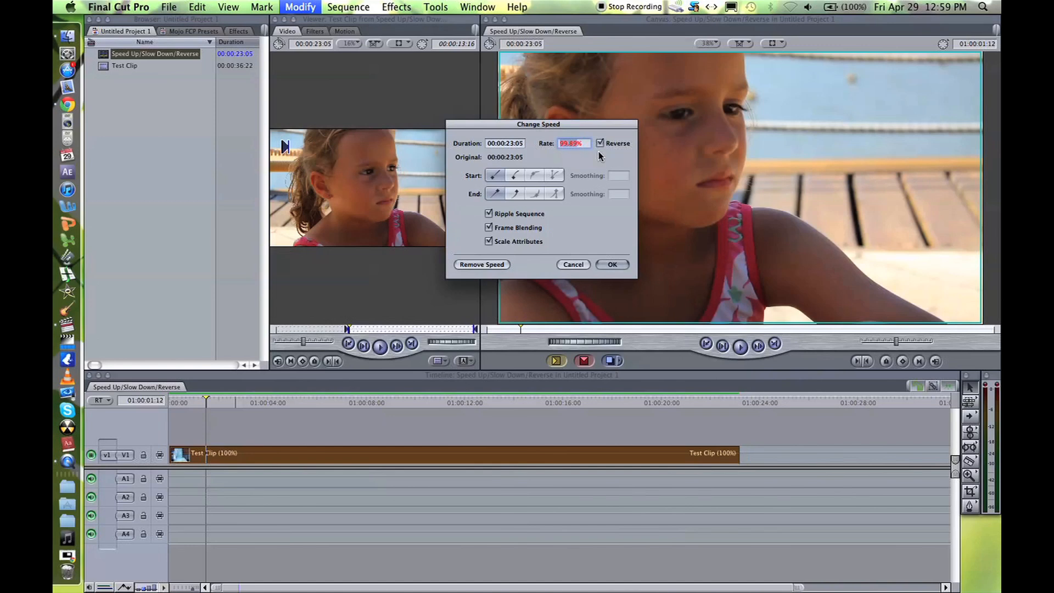
{"action": "left_click", "coordinate": [612, 265]}
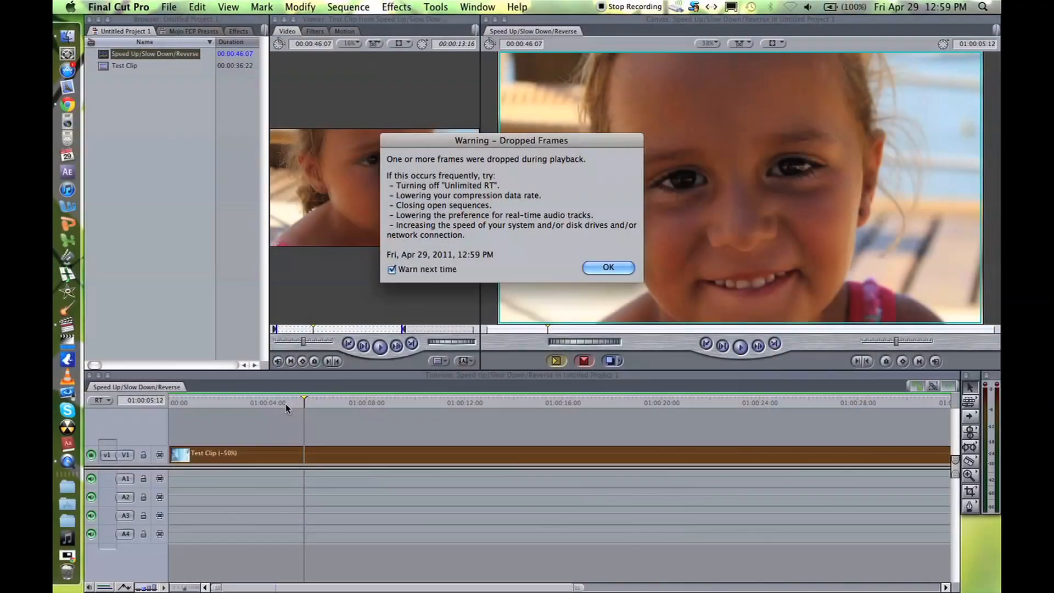
{"action": "left_click", "coordinate": [608, 267]}
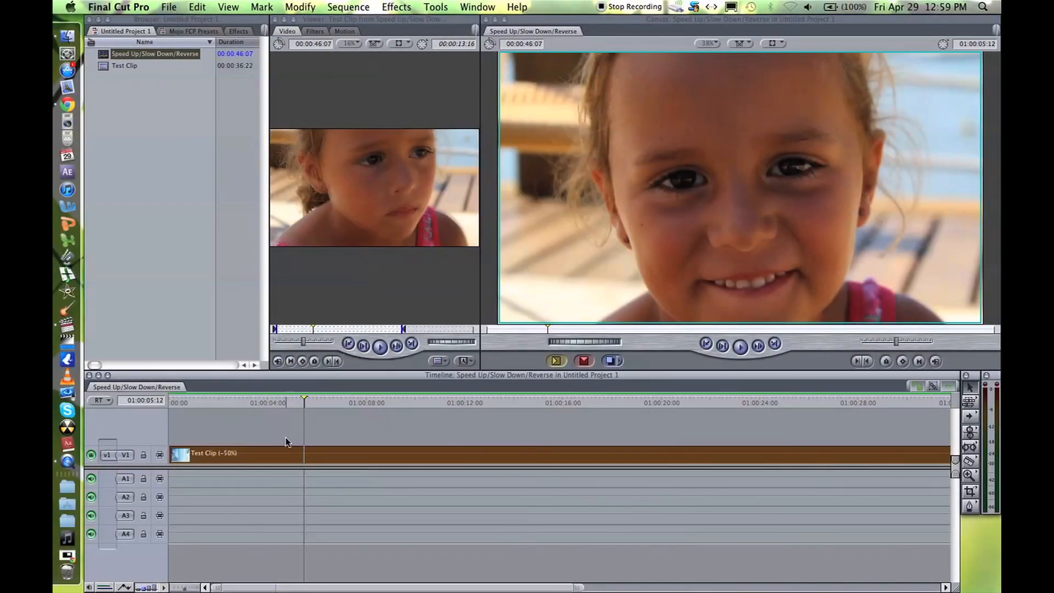